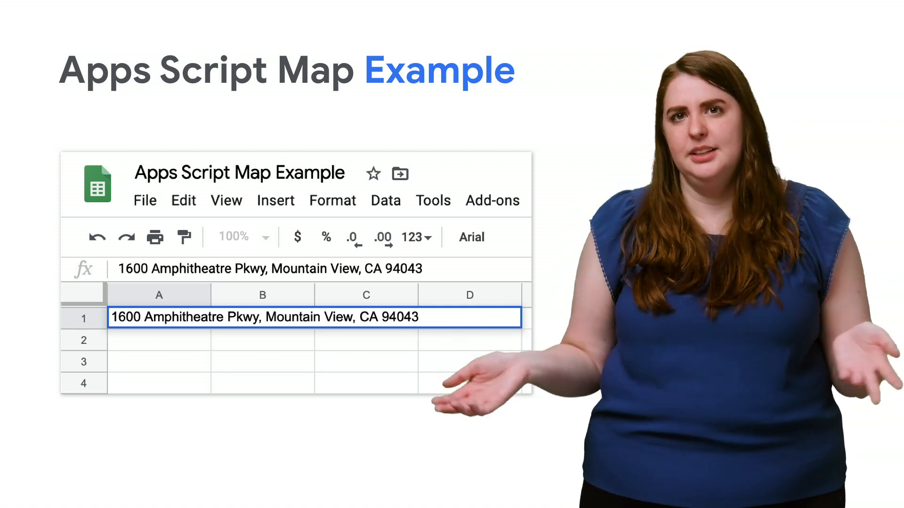
Reach the sheet's bound script editor via Tools > Script editor, holding sendMap in Code.gs.
left_click(368, 192)
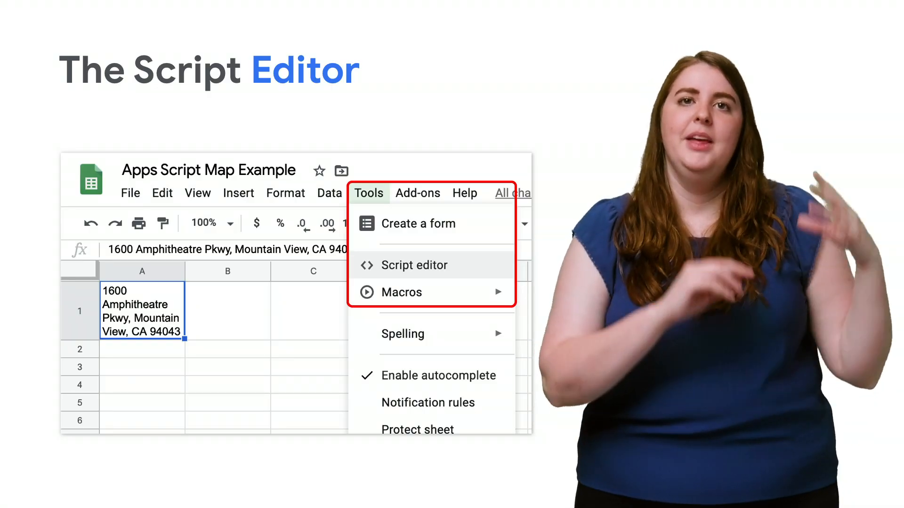
left_click(413, 266)
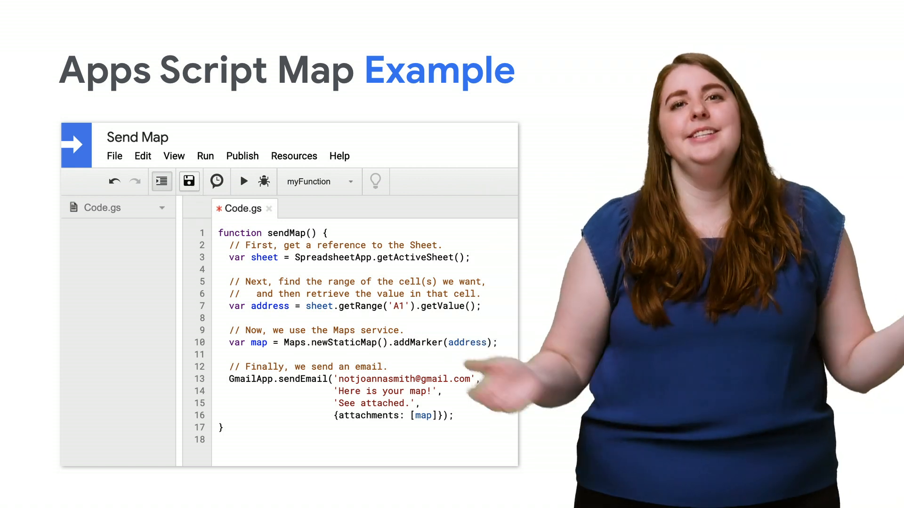
Show the Run function choices from the Run menu, with sendMap listed.
left_click(206, 156)
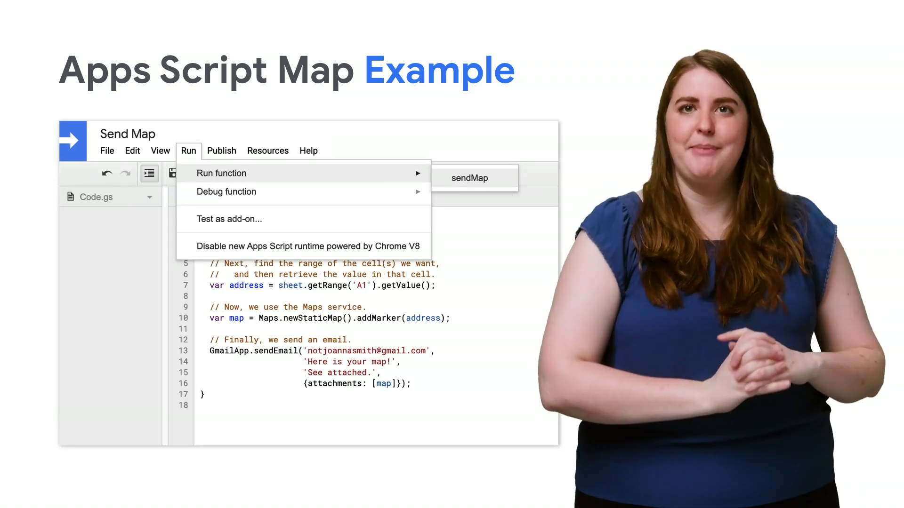
Execute sendMap so the 'Here is your map!' email arrives with the map image attached.
left_click(469, 178)
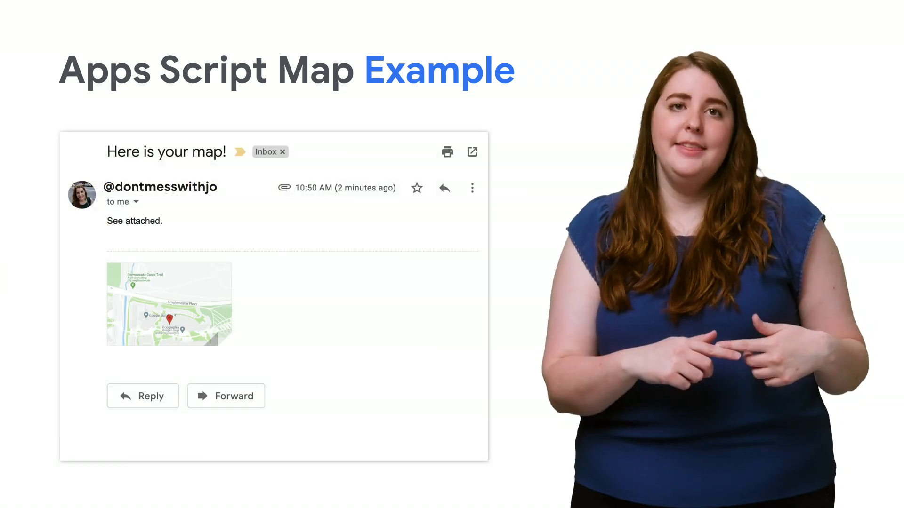